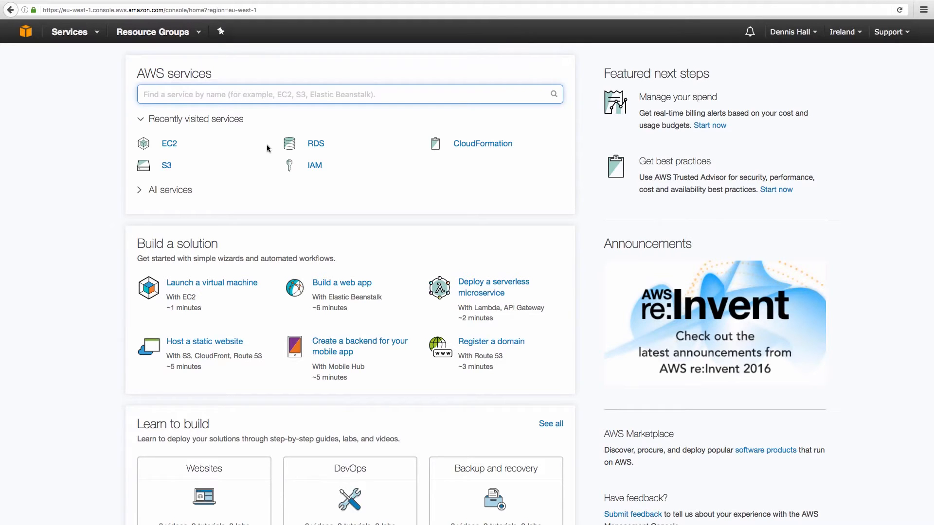
Expand the simple-wordpress MySQL instance in the RDS Instances list to review its details.
click(69, 31)
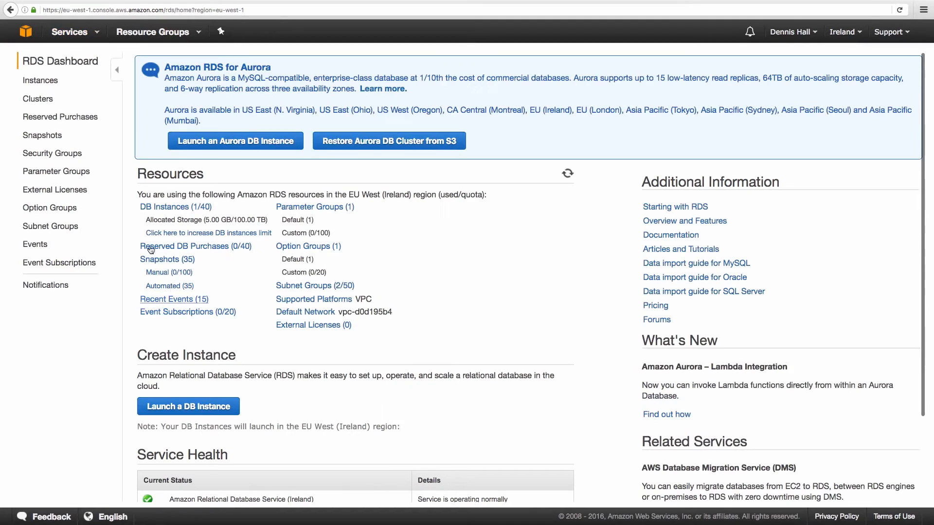
click(40, 81)
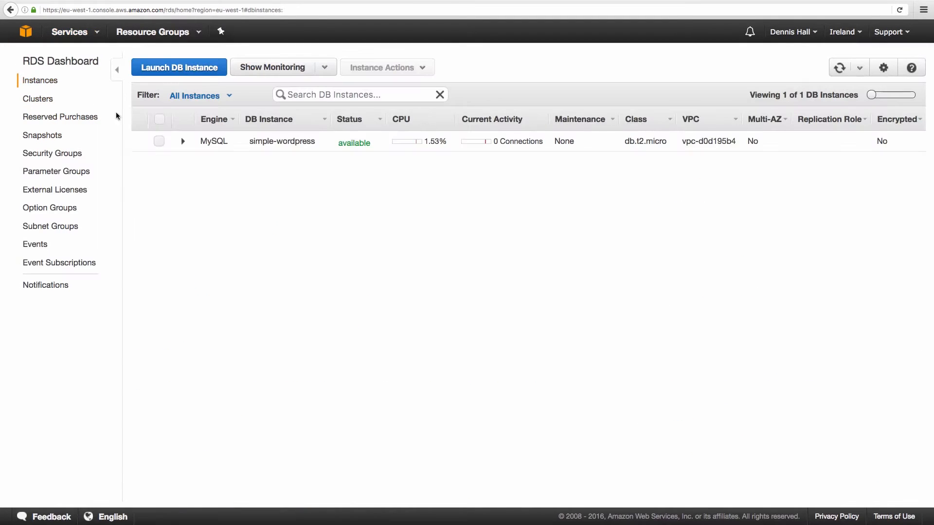
click(183, 141)
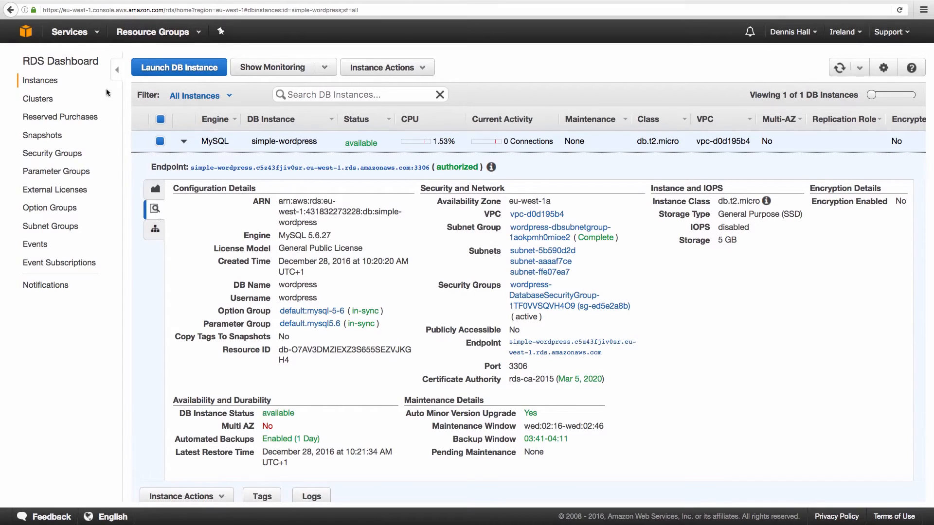
click(69, 32)
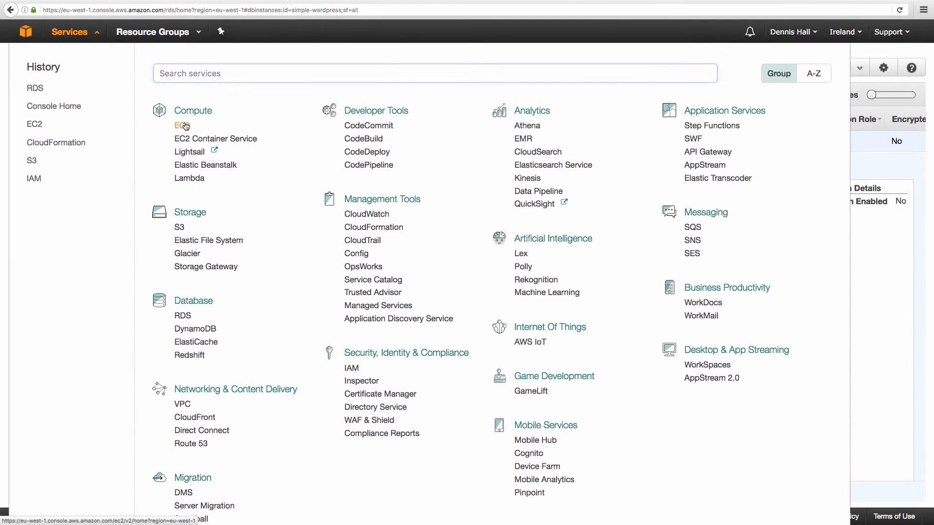
click(180, 126)
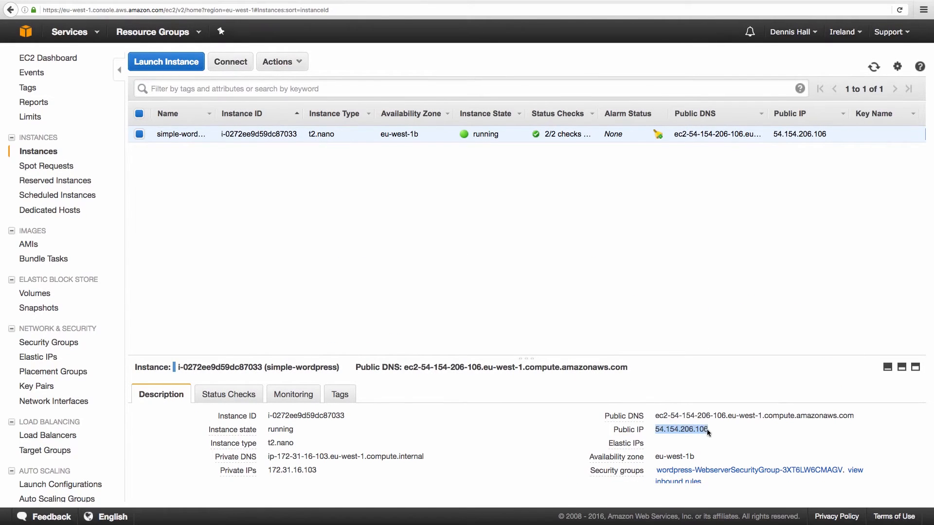
text(http://54.154.206.106)
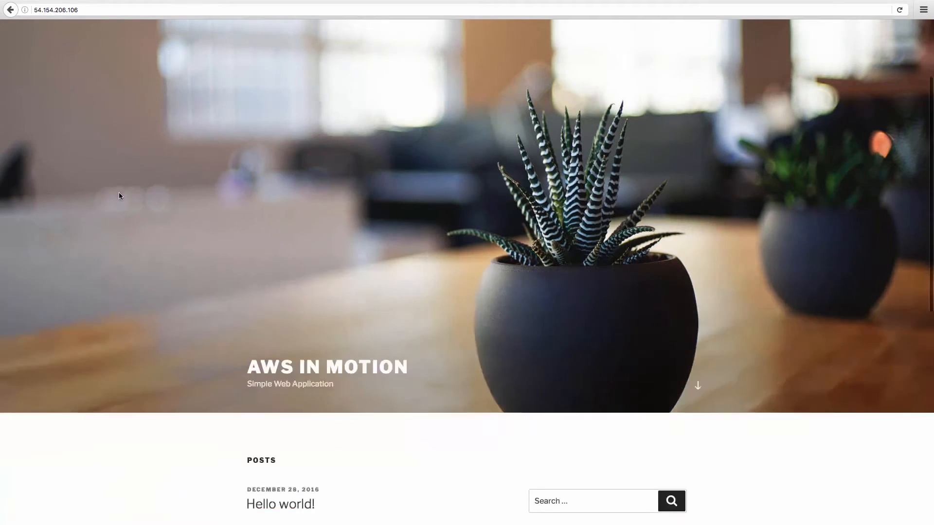
Scroll down the AWS IN MOTION blog to the 'Hello world!' post.
scroll(down, 3)
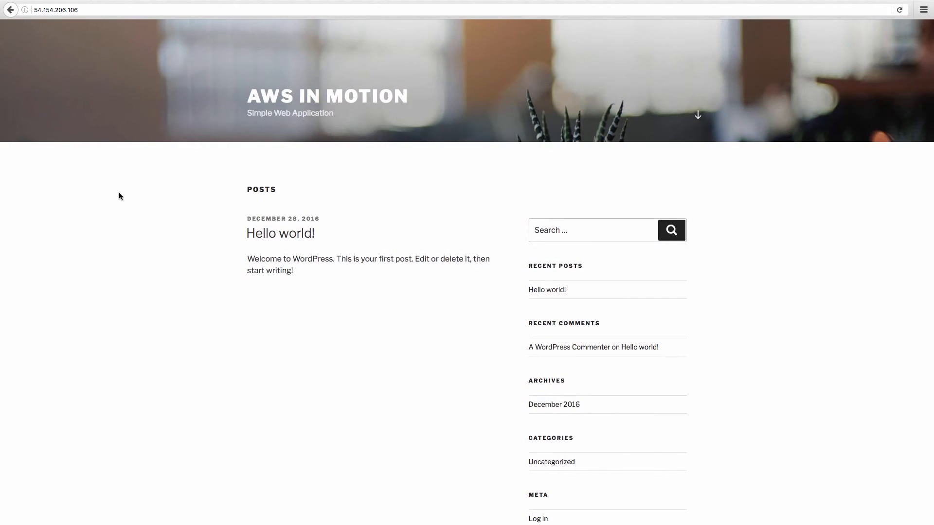